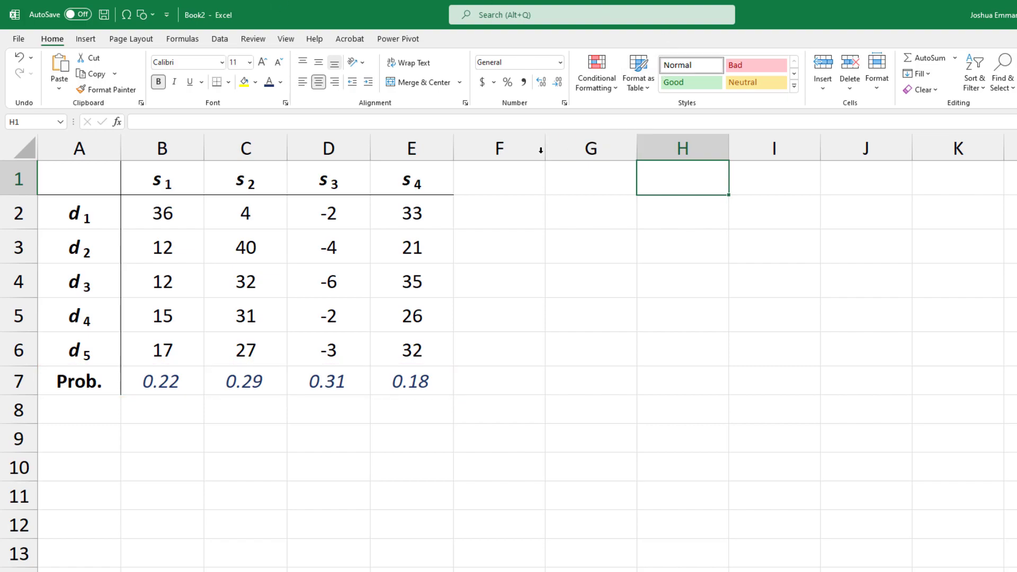
Step: Head F1 'EV' and enter =SUMPRODUCT(B2:E2,$B$7:$E$7) in F2
left_click(499, 179)
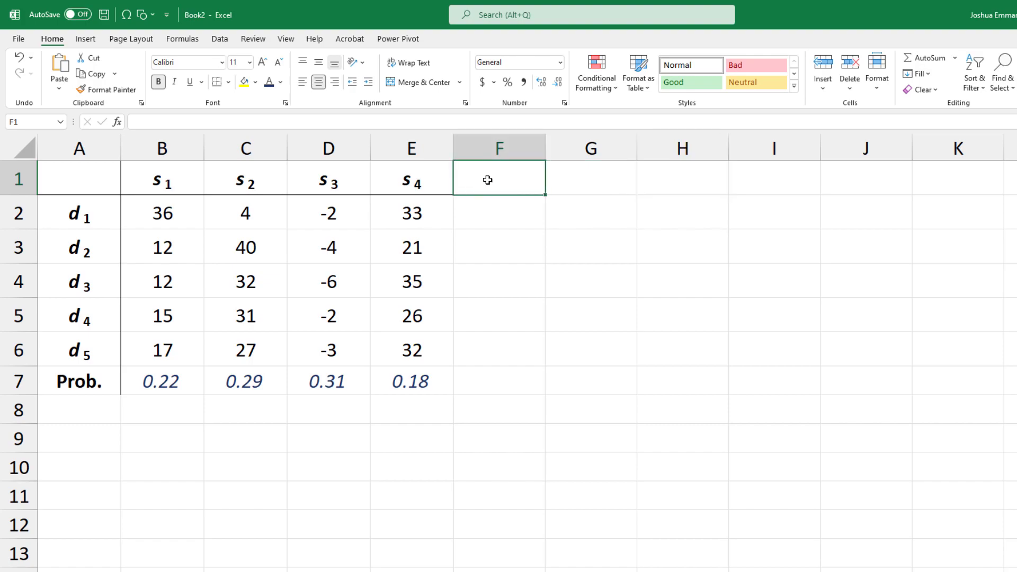
type("EV")
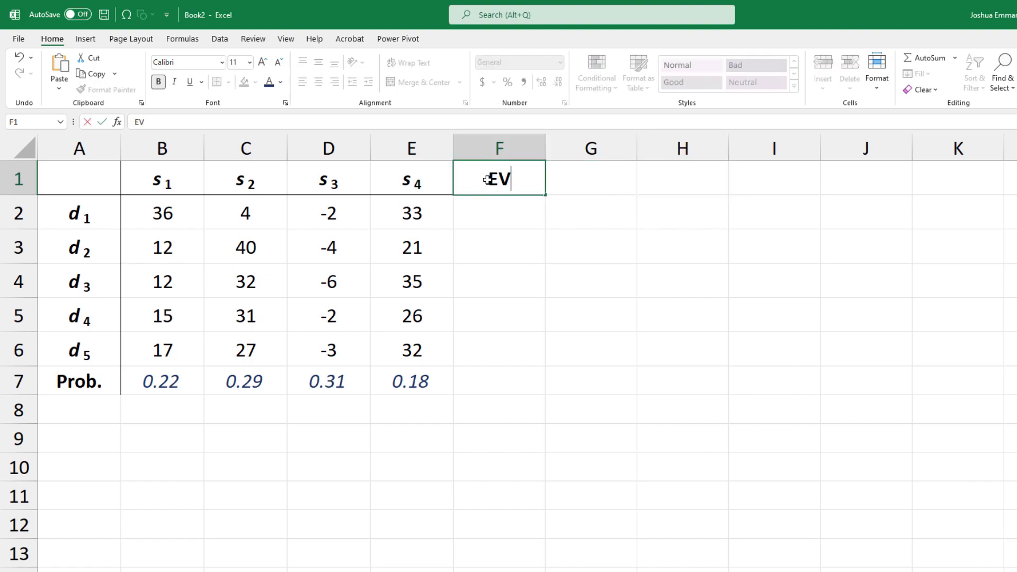
key("Enter")
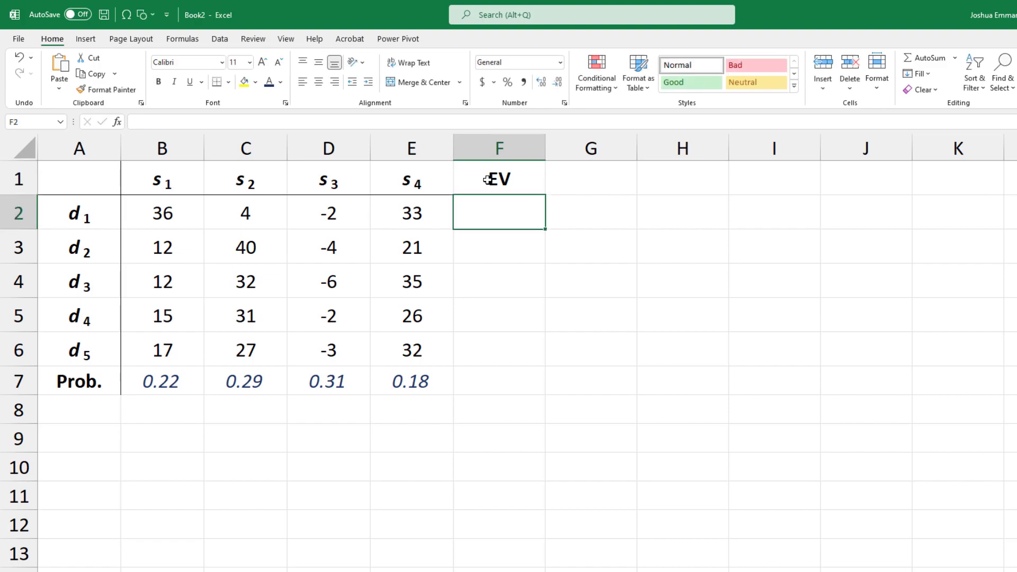
type("=sump")
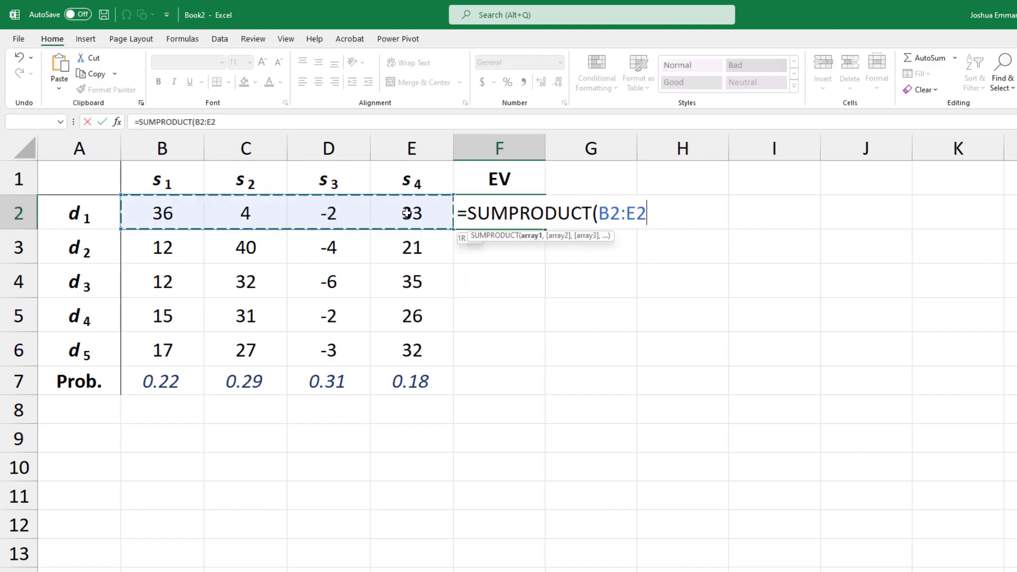
type(",")
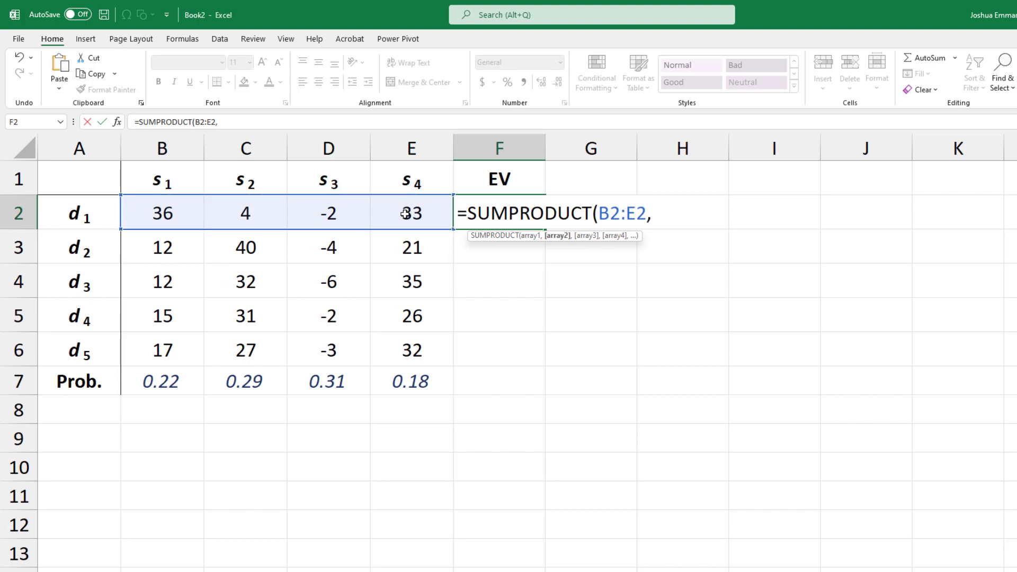
left_click_drag(161, 381, 329, 381)
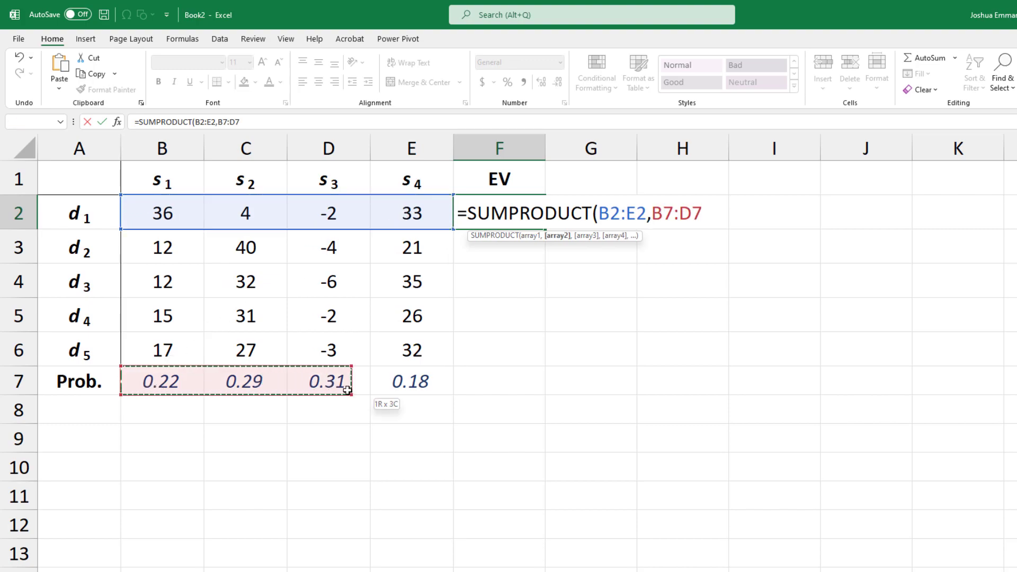
left_click_drag(347, 389, 411, 381)
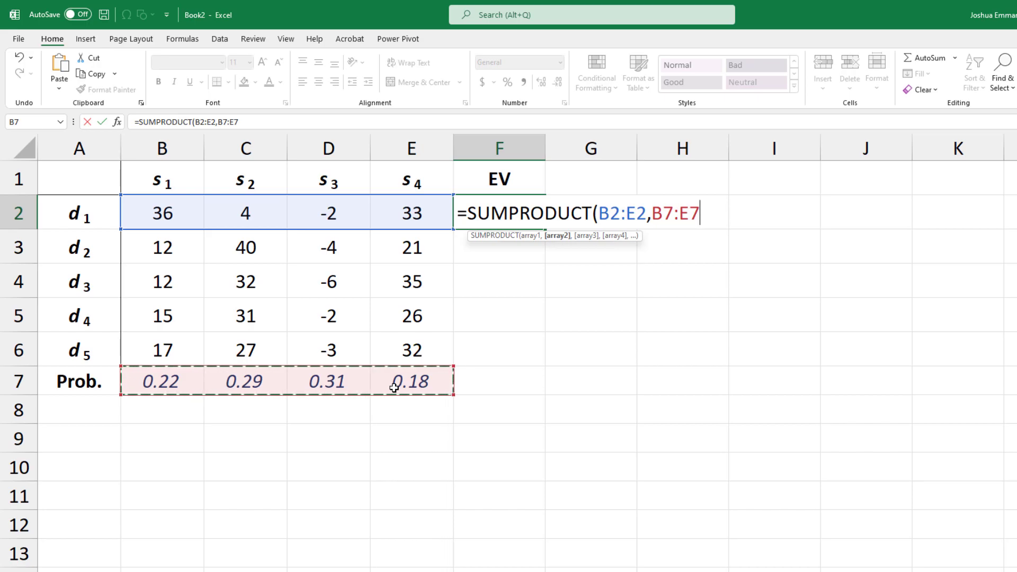
key("F4")
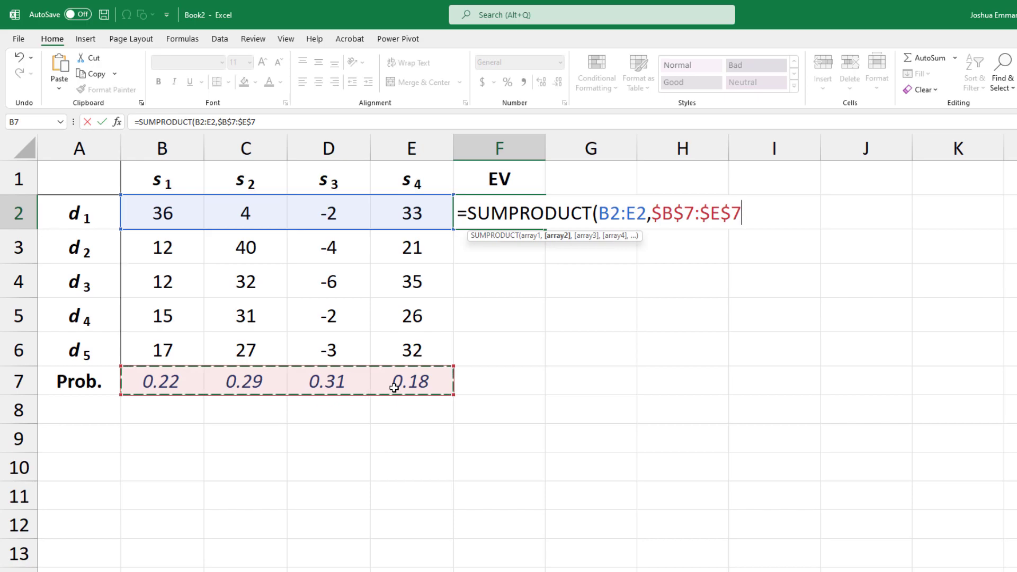
key("Enter")
type("=")
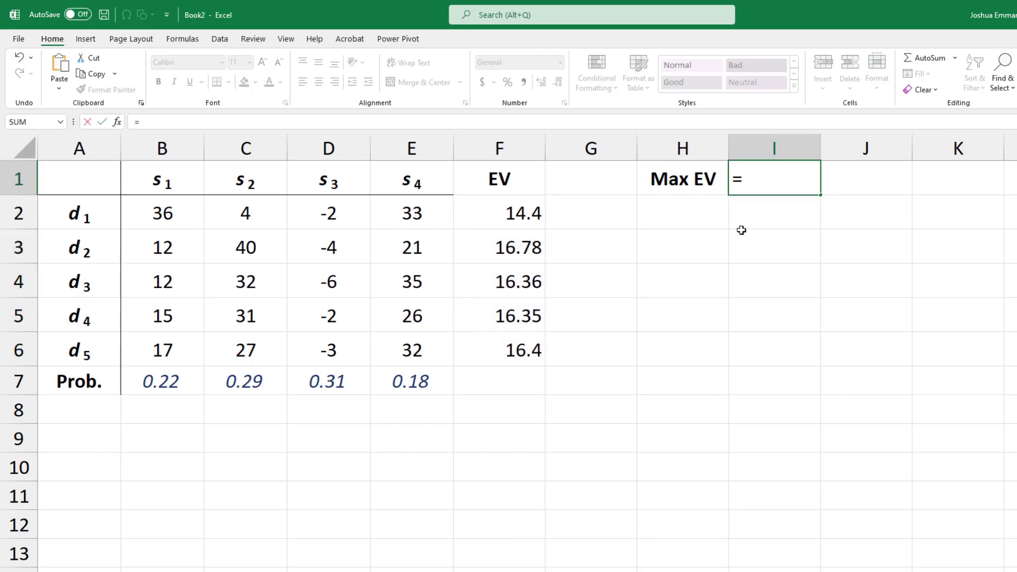
Step: Enter =MAX(F2:F6) beside the Max EV label, returning 16.78
type("MAX(")
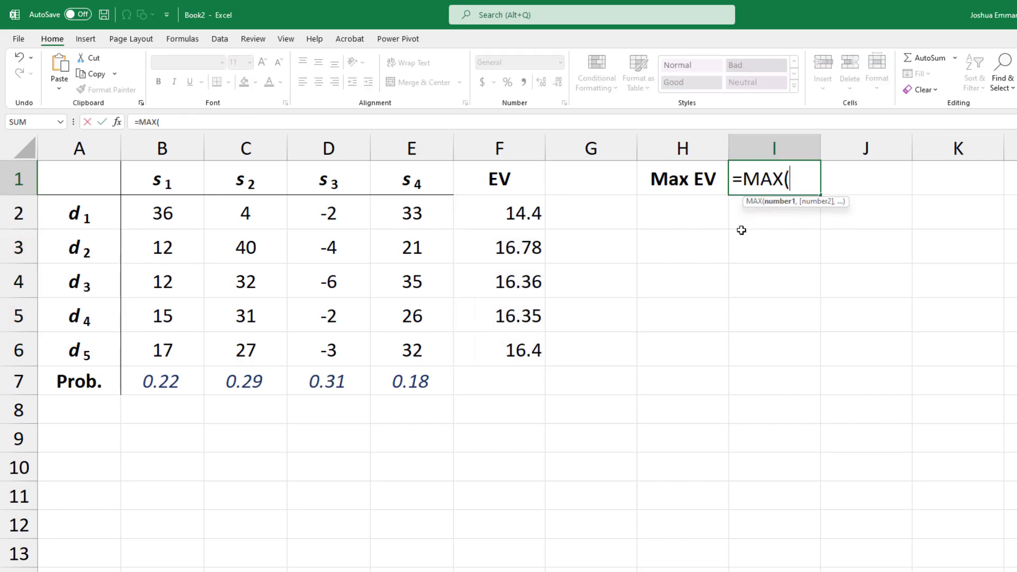
left_click(499, 213)
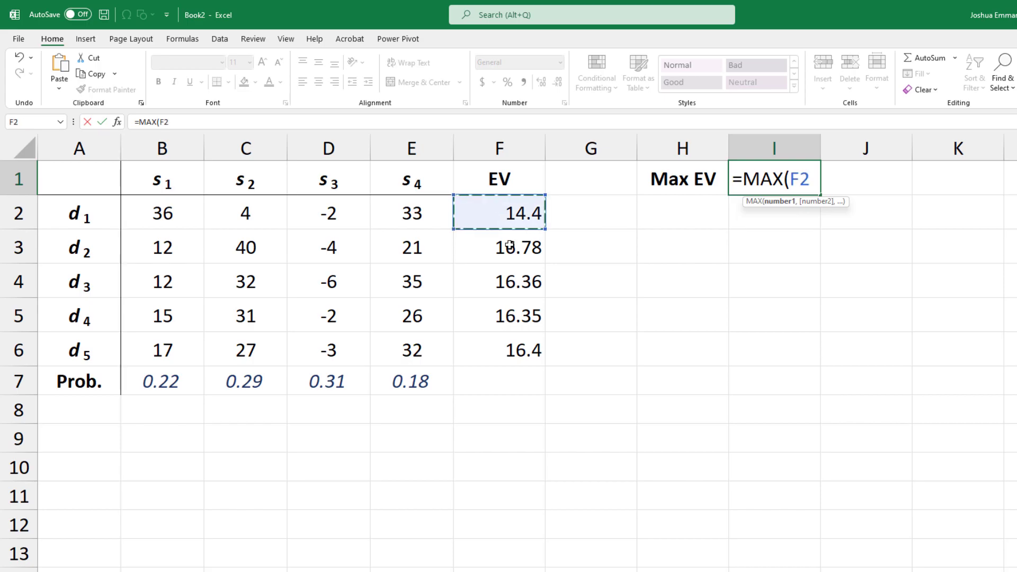
left_click_drag(498, 213, 498, 349)
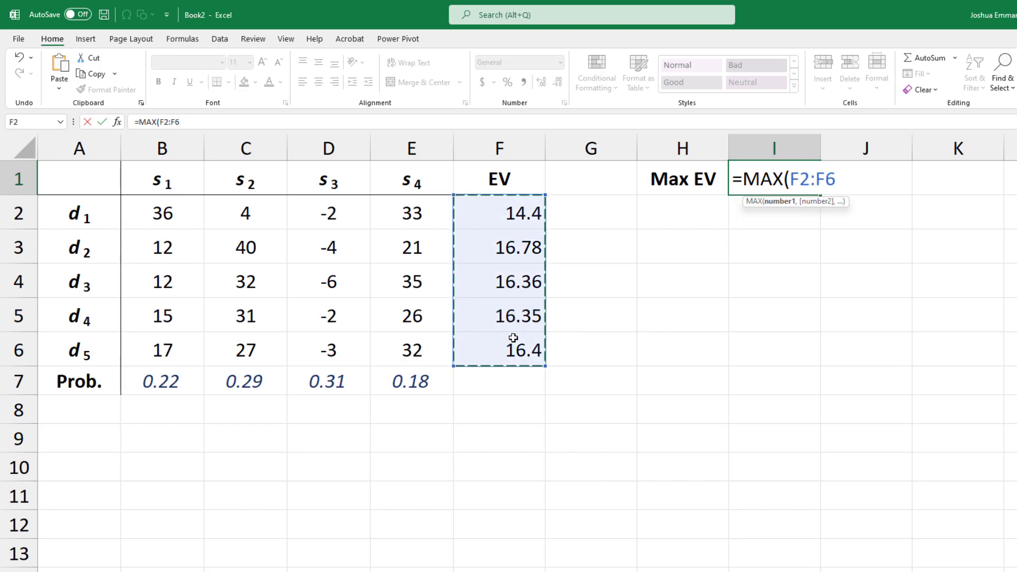
key("Enter")
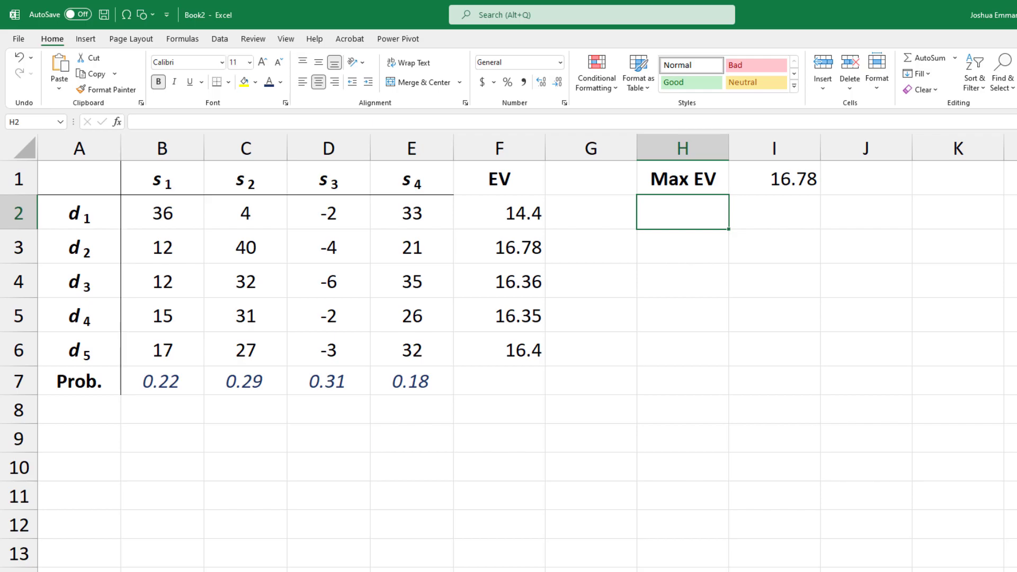
mouse_move(106, 425)
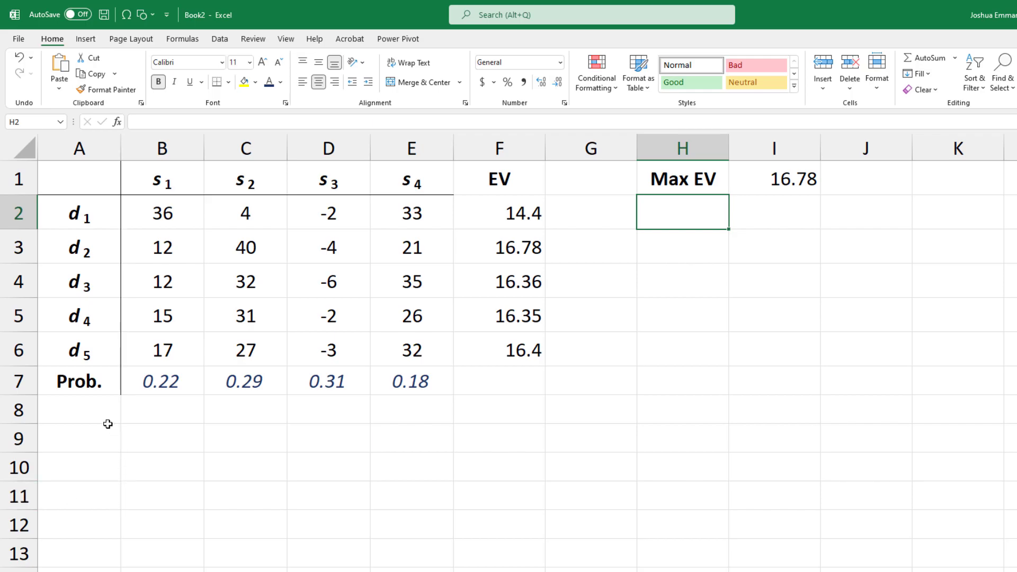
Step: Label row 8 'Best', enter =MAX(B2:B6) for s1, and select it to copy across
type("Best")
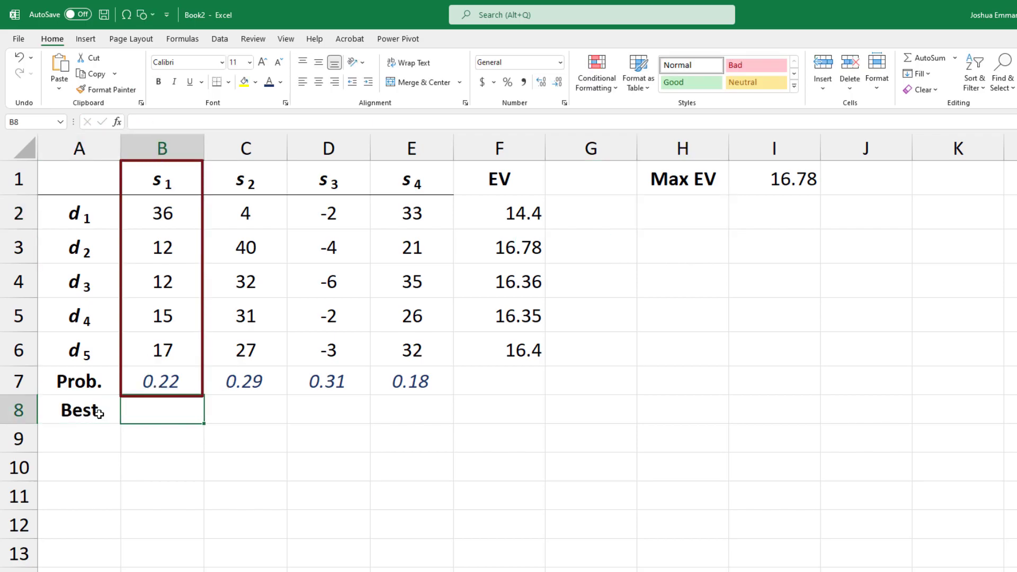
type("=max(")
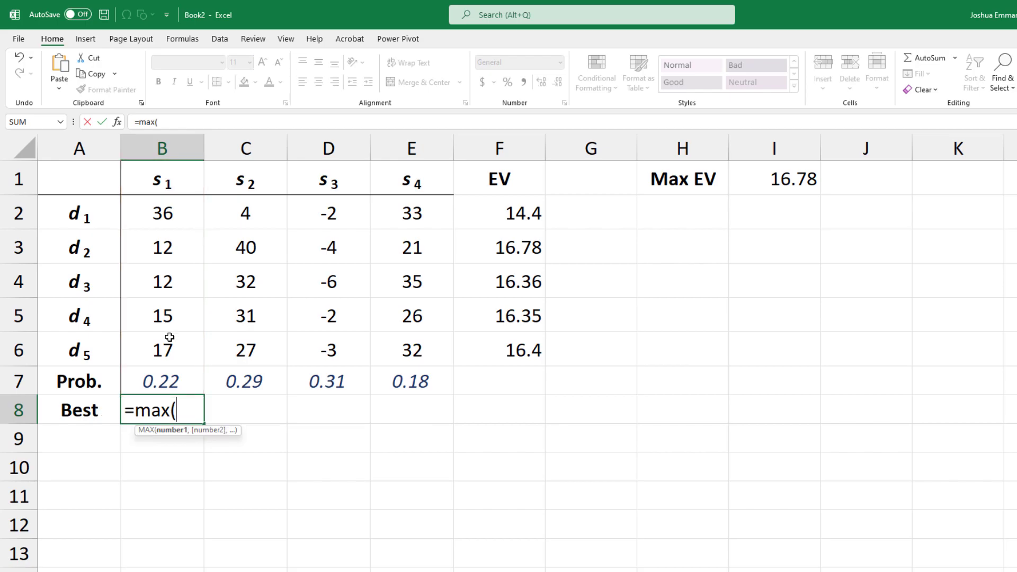
left_click_drag(162, 213, 161, 350)
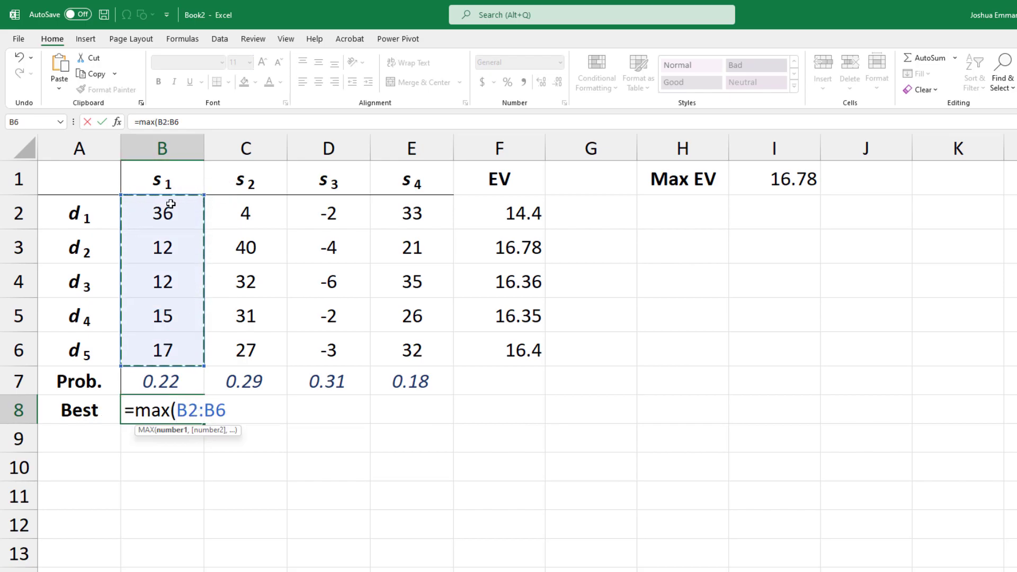
key("Enter")
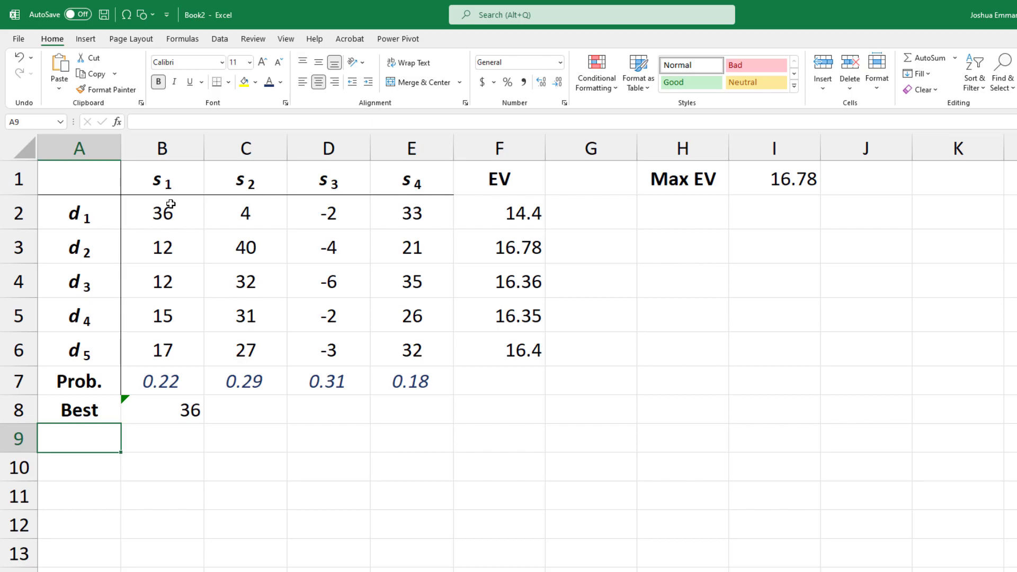
mouse_move(185, 407)
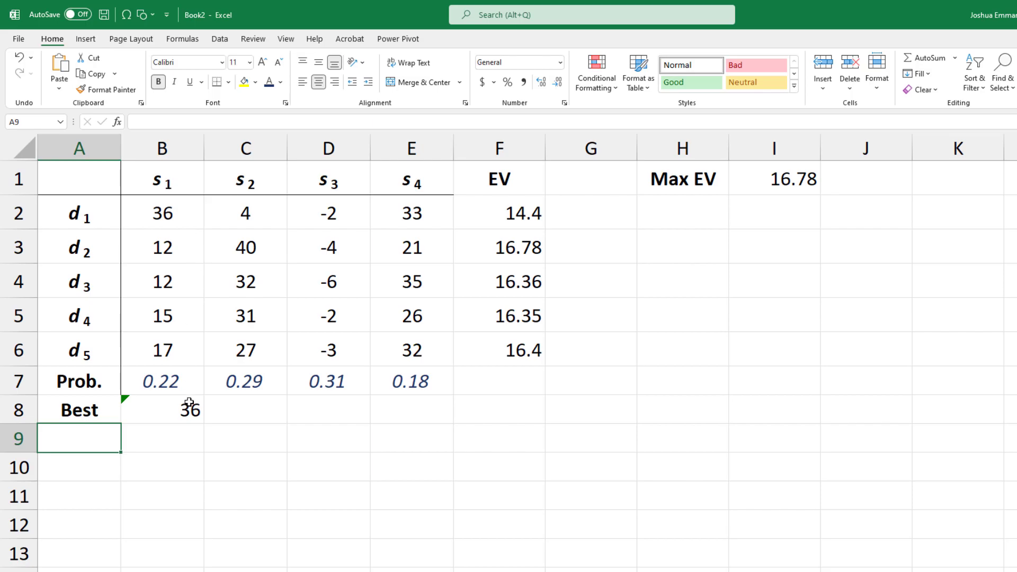
left_click(161, 410)
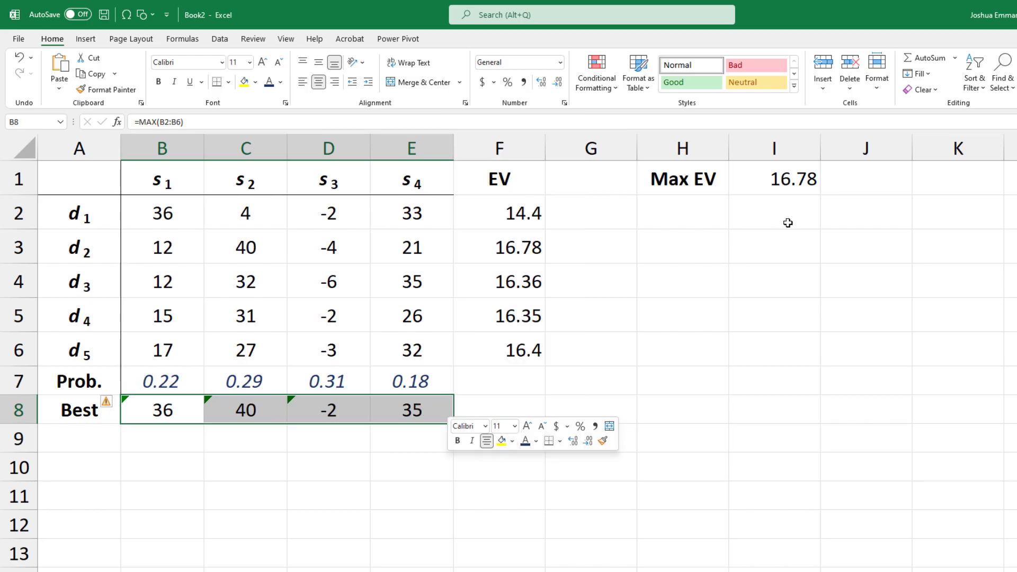
Step: Label H2 'EVwPI' and enter =SUMPRODUCT(B8:E8,B7:E7), returning 25.2
type("E")
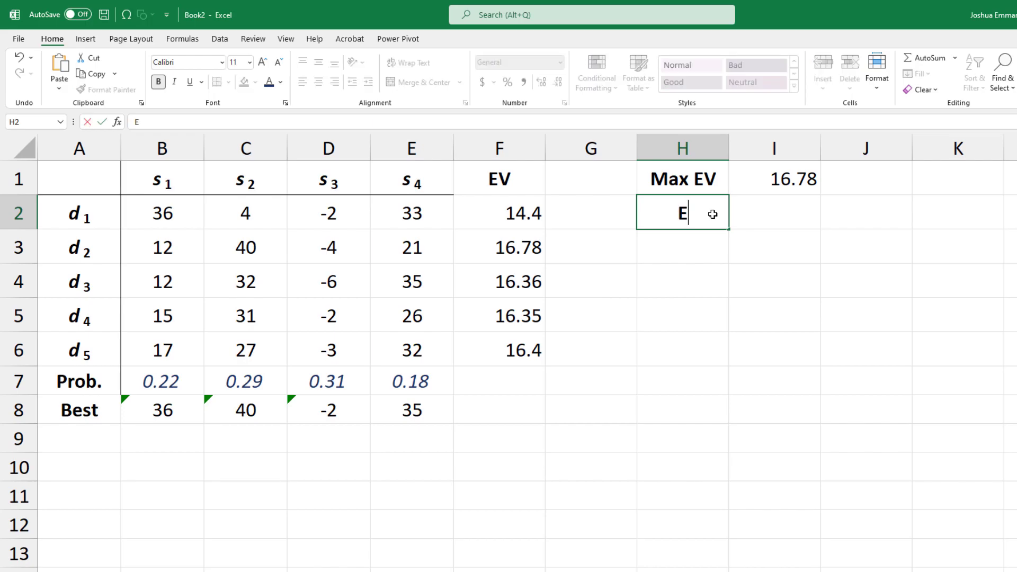
type("Vw")
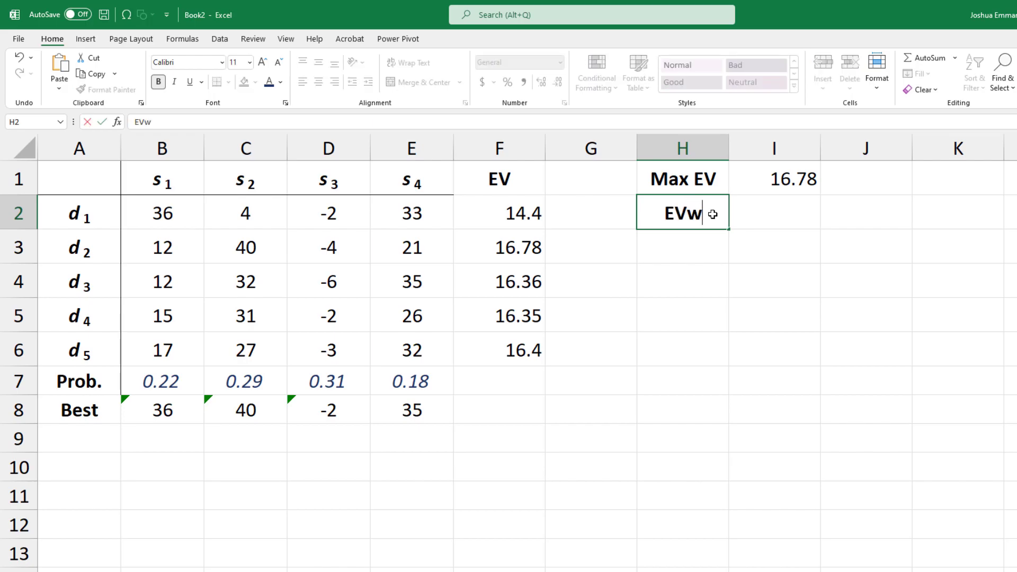
type("PI")
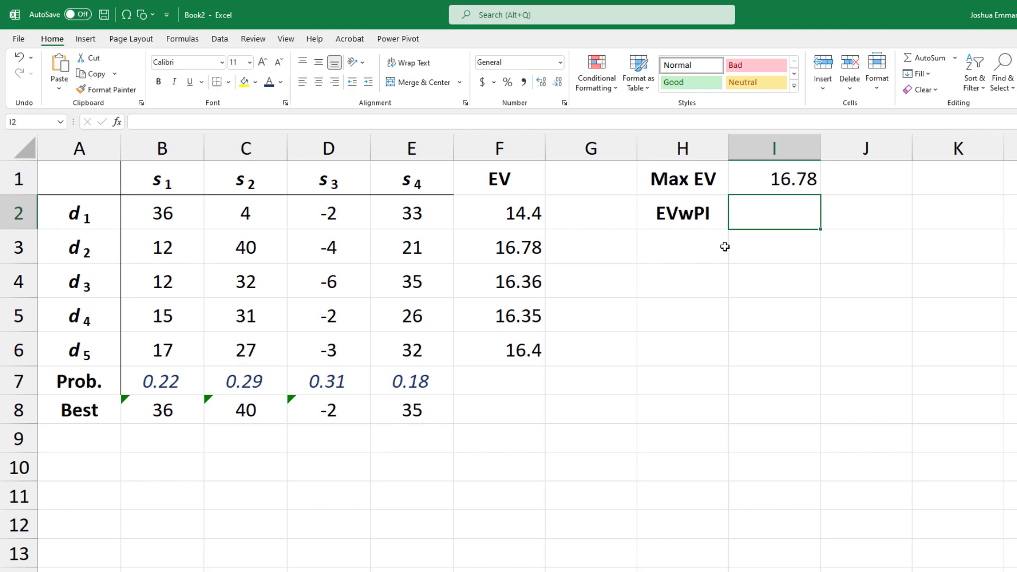
type("=sum")
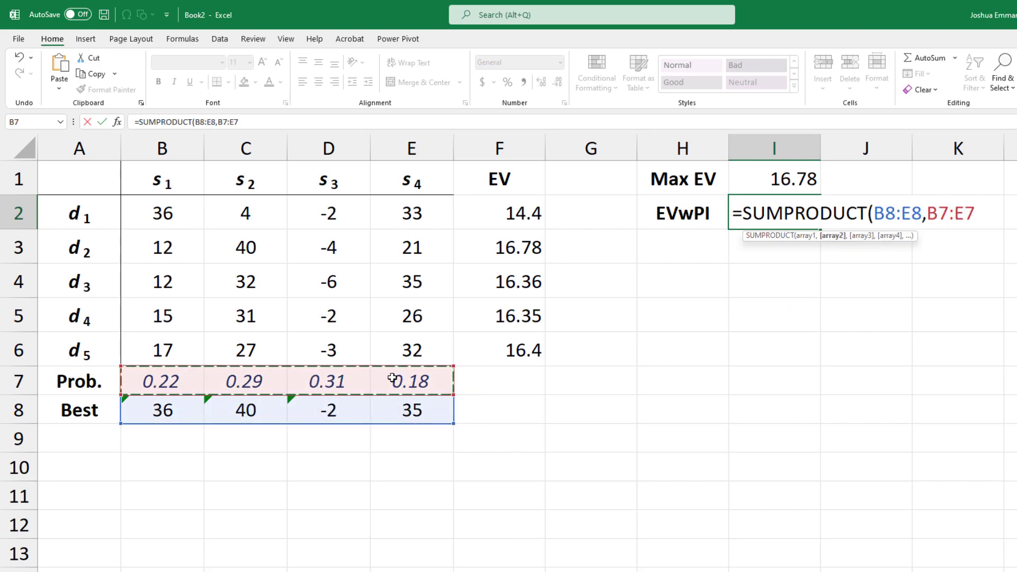
key("Enter")
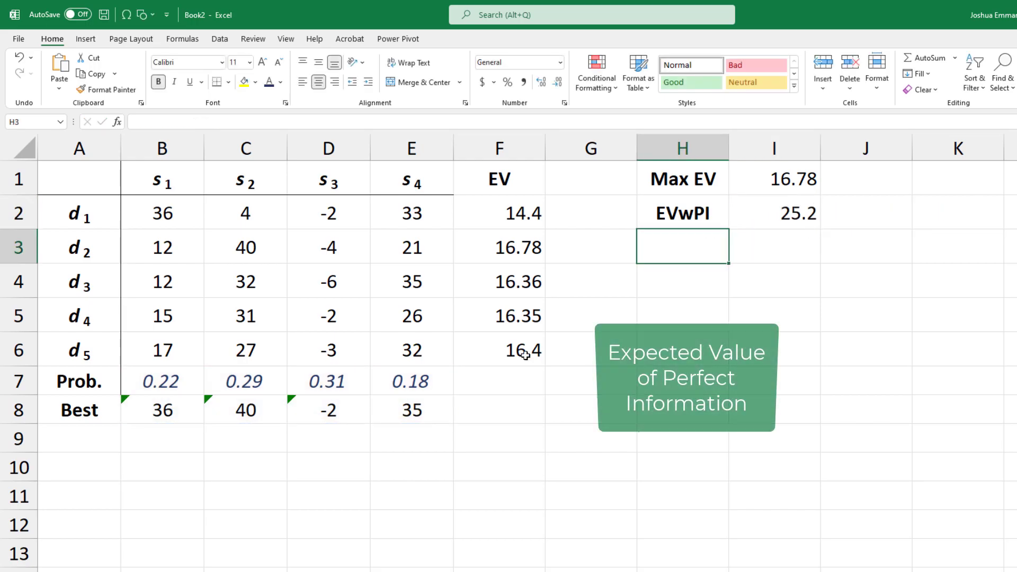
Step: Label H3 'EVPI' and enter =I2-I1 beside it, returning 8.42
type("EVPI")
left_click(775, 247)
type("=")
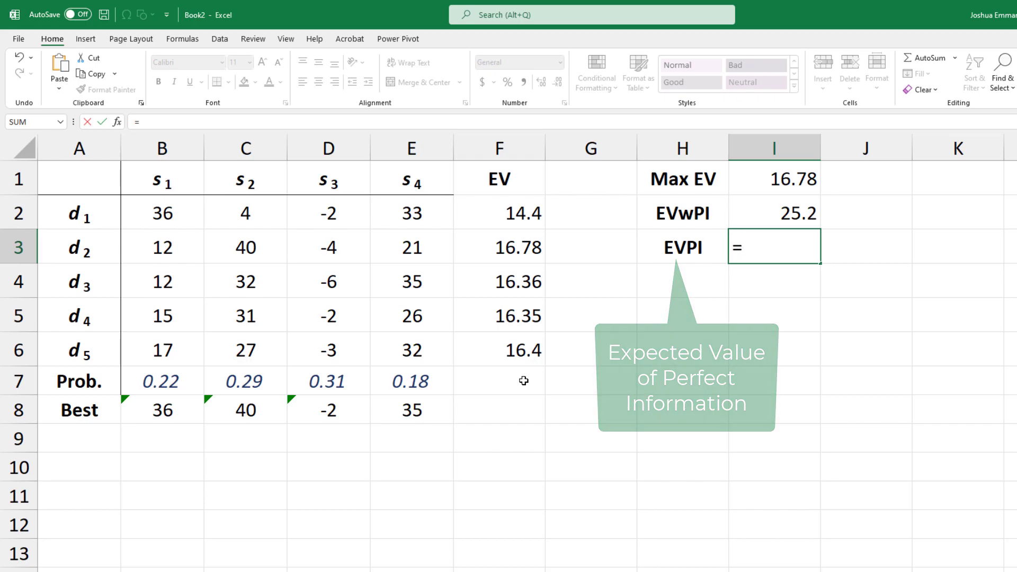
left_click(775, 214)
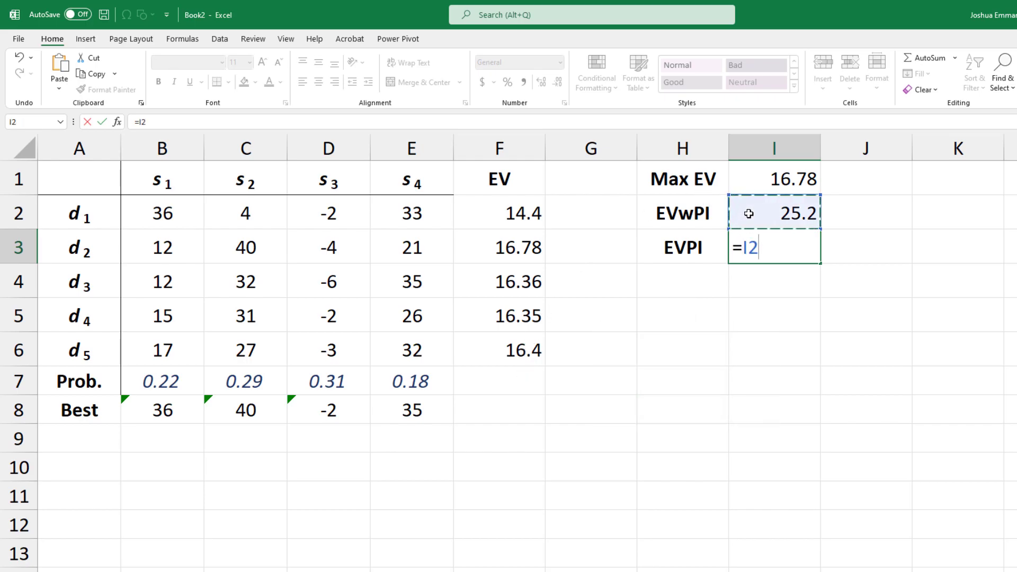
type("-")
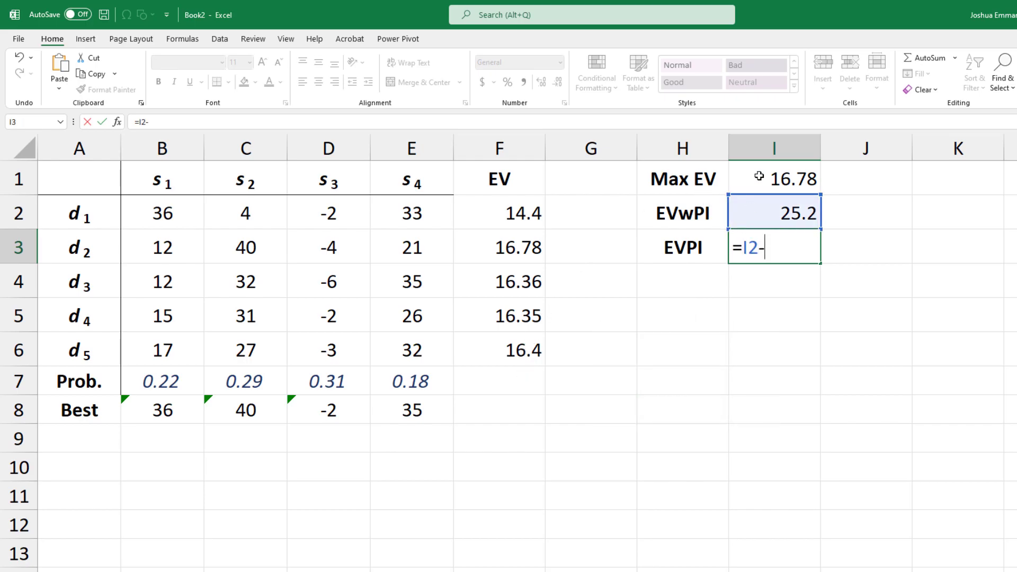
left_click(774, 177)
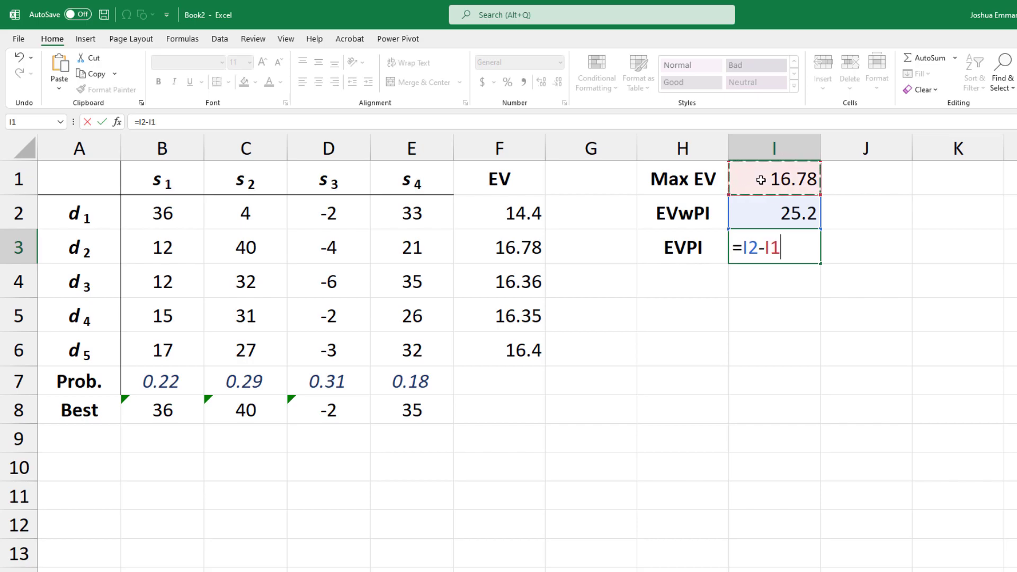
key("Enter")
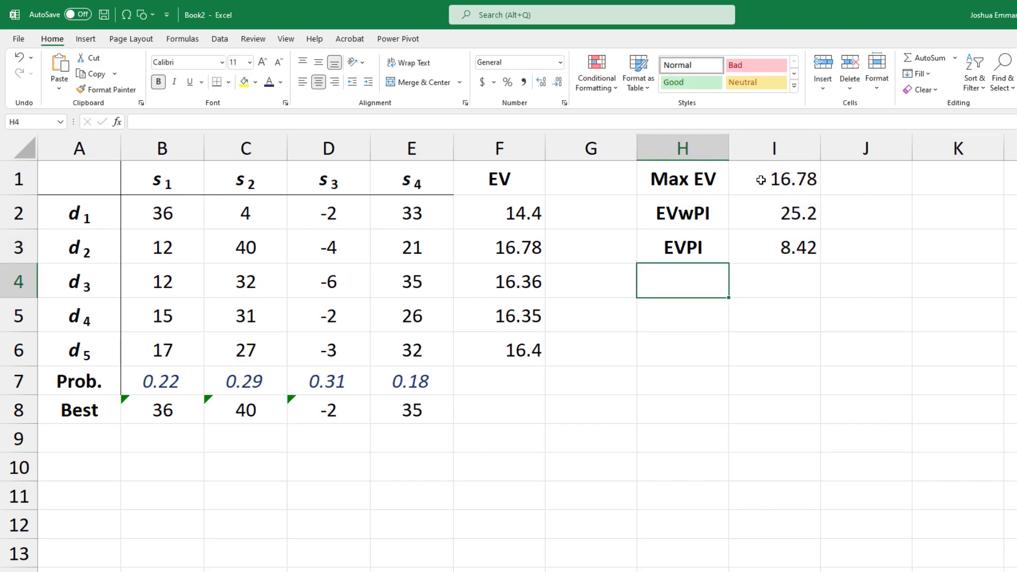